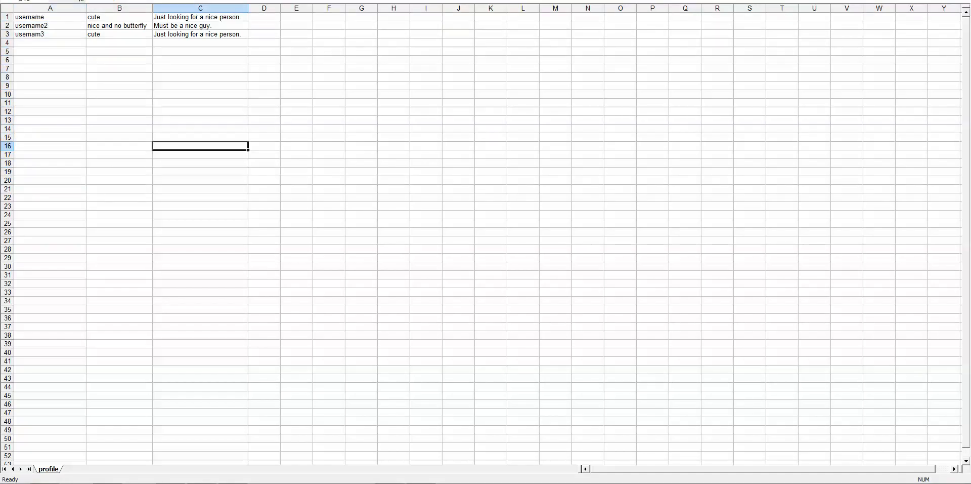
Select the usernames to generate profiles for in the username column.
click(50, 34)
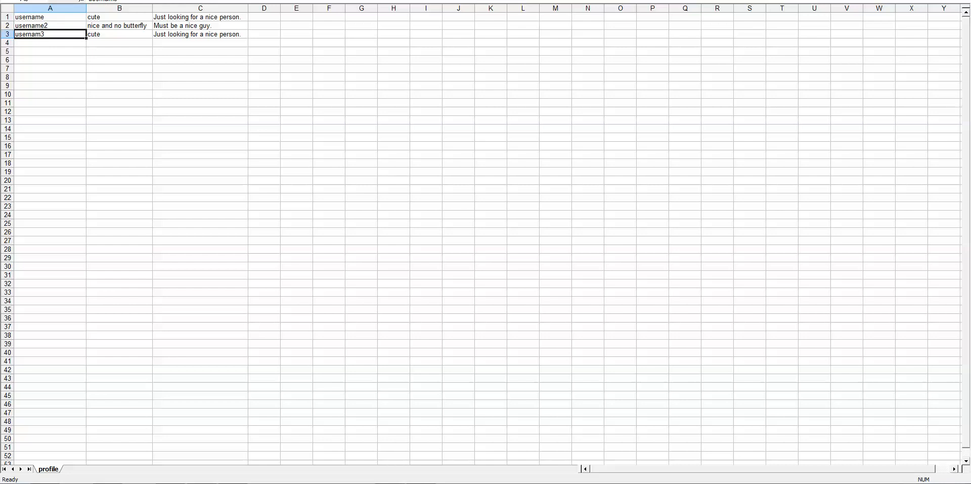
click(50, 17)
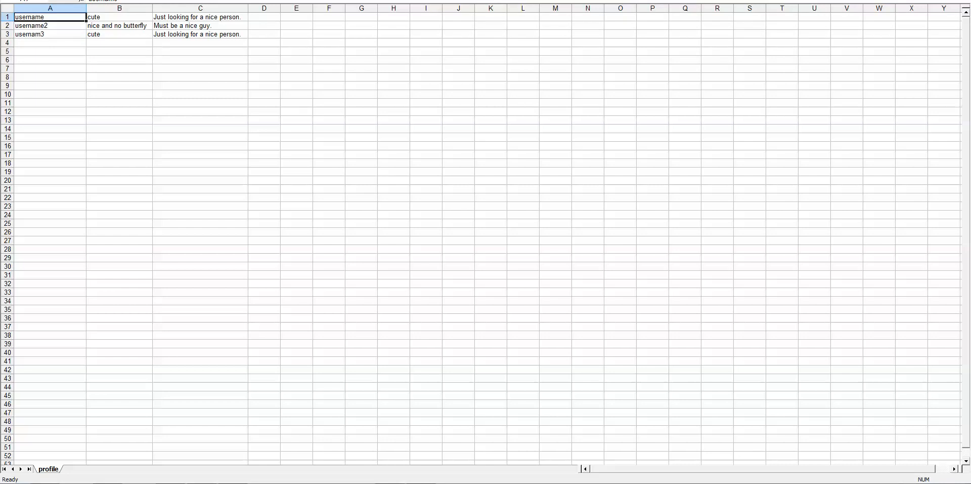
click(120, 18)
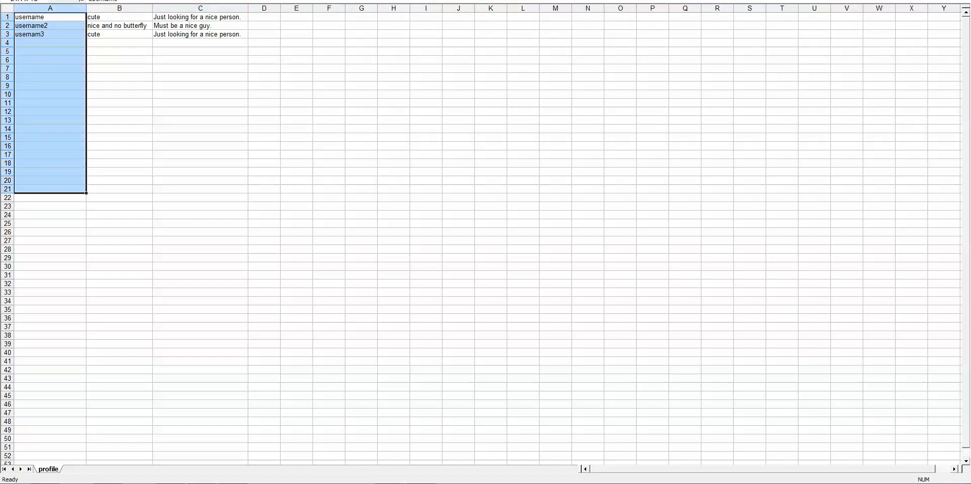
click(201, 25)
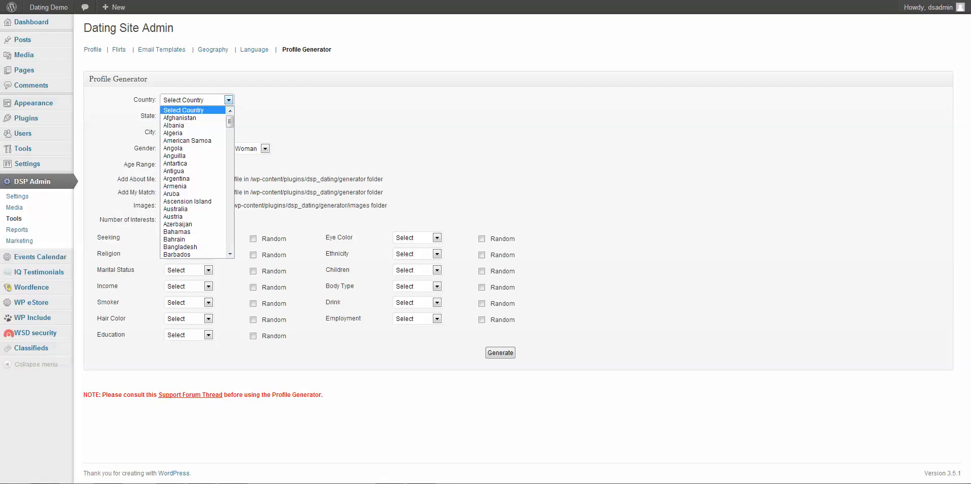
Set country USA, state Massachusetts and minimum age 29 for men seeking women.
click(169, 255)
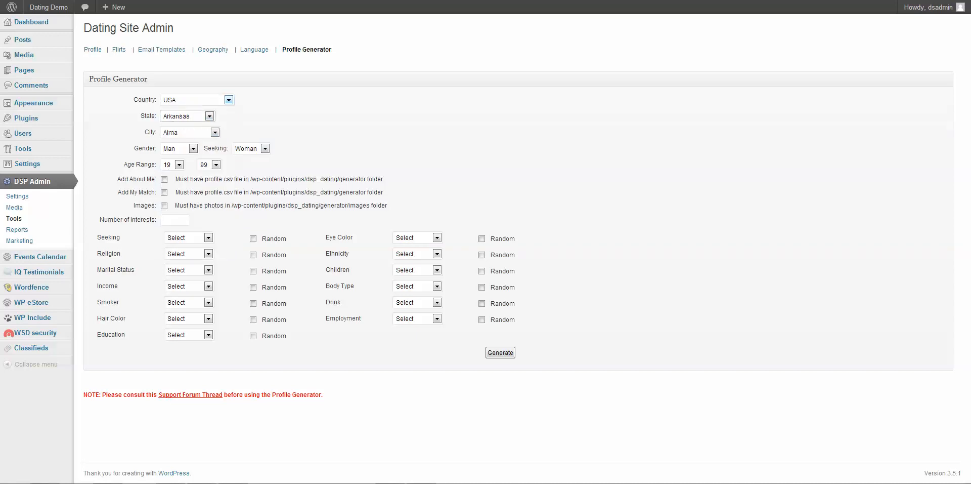
click(209, 116)
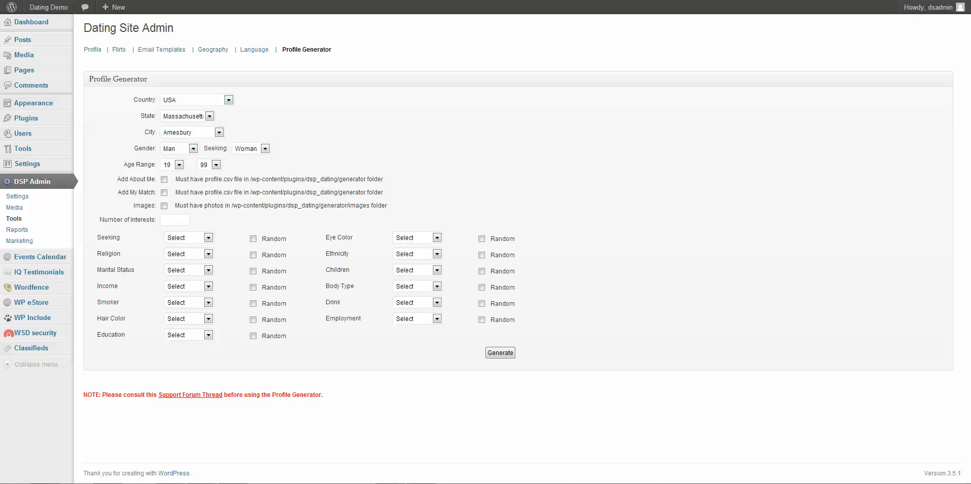
click(180, 163)
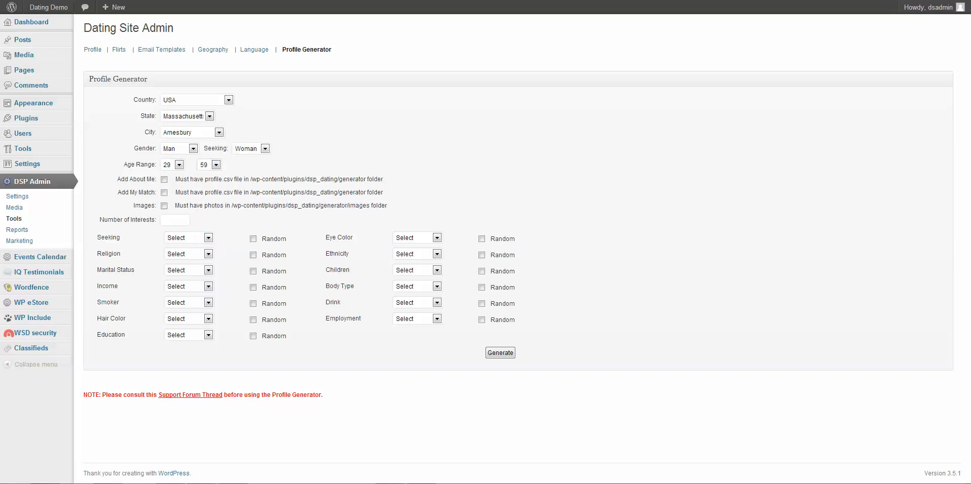
Include About Me text, My Match text and photos in the generated profiles.
click(164, 192)
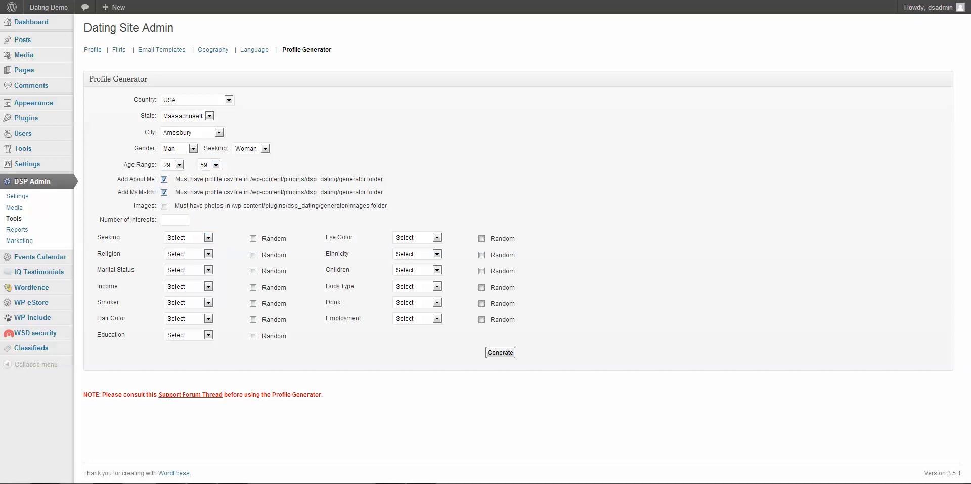
click(164, 205)
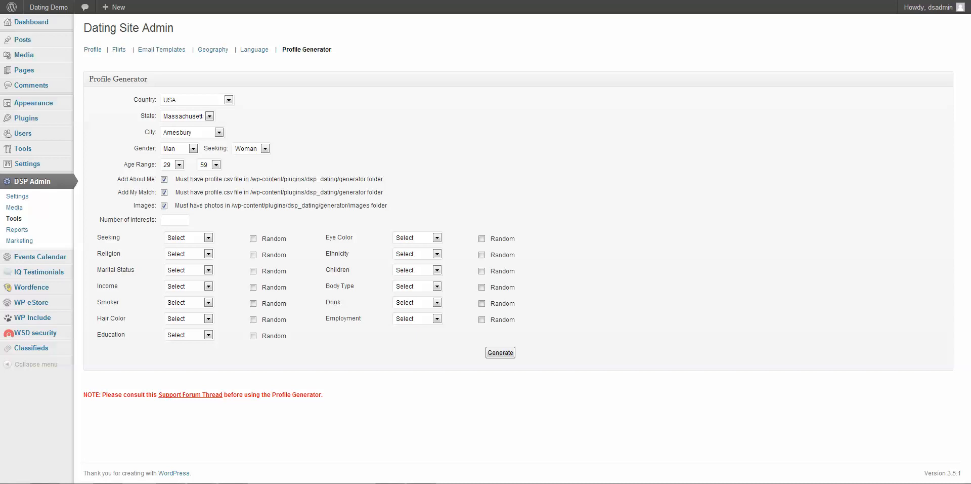
click(175, 219)
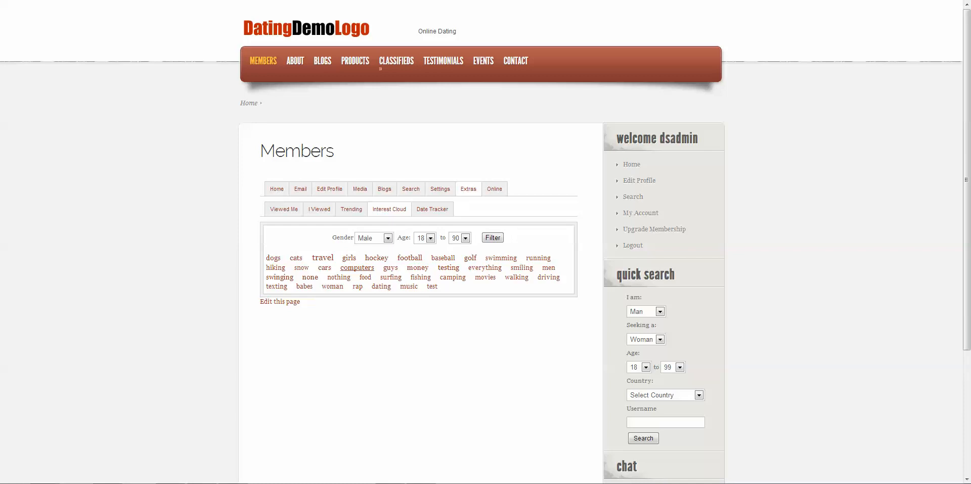
mouse_move(357, 267)
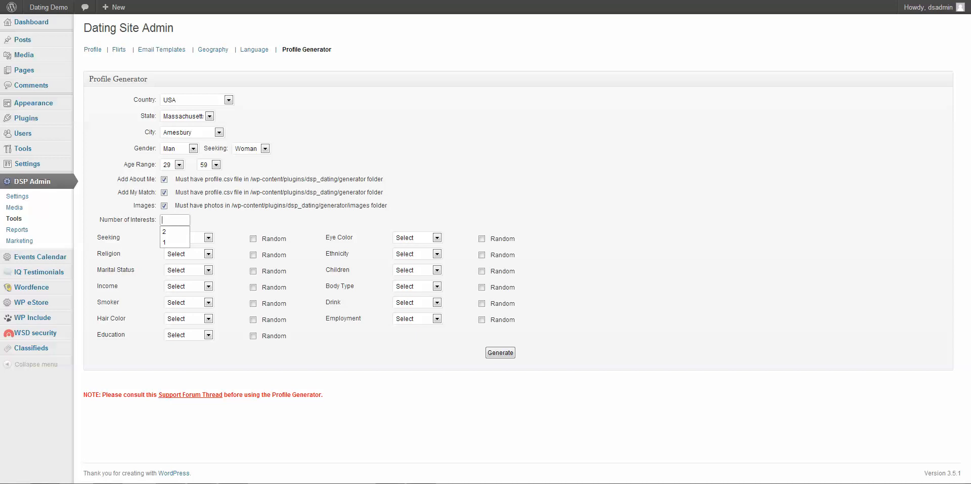
Enter 3 as the number of interests and set Seeking to Fling.
text(3)
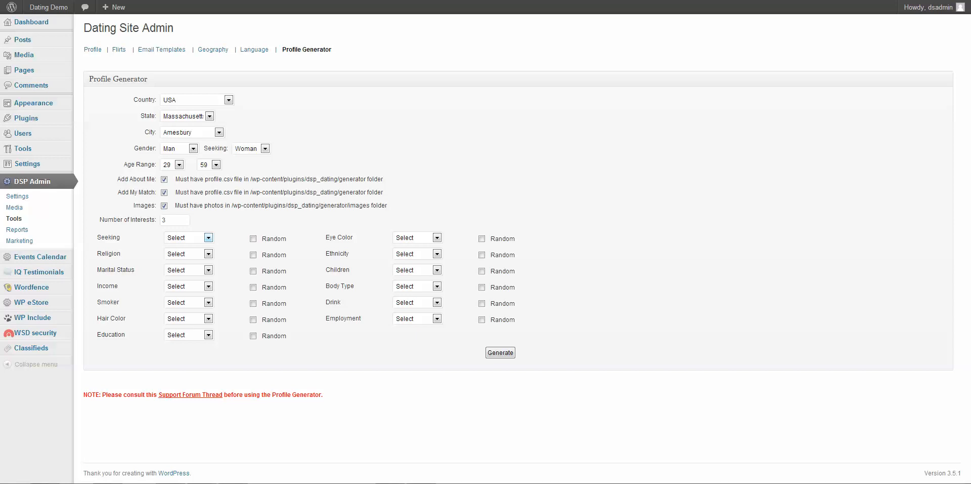
click(209, 237)
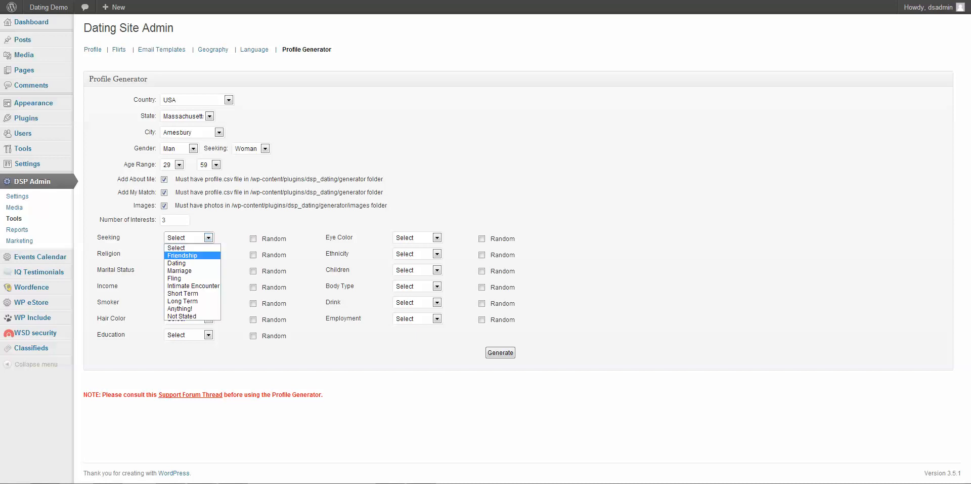
click(182, 255)
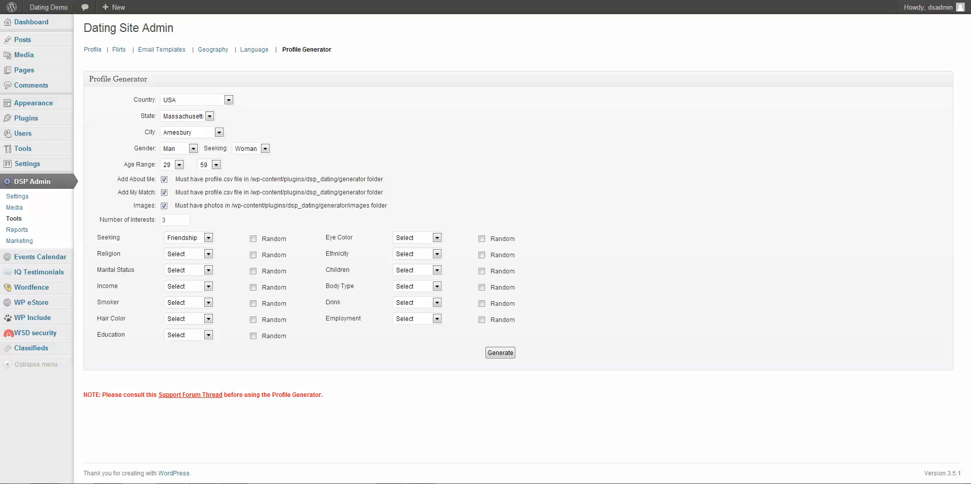
click(188, 237)
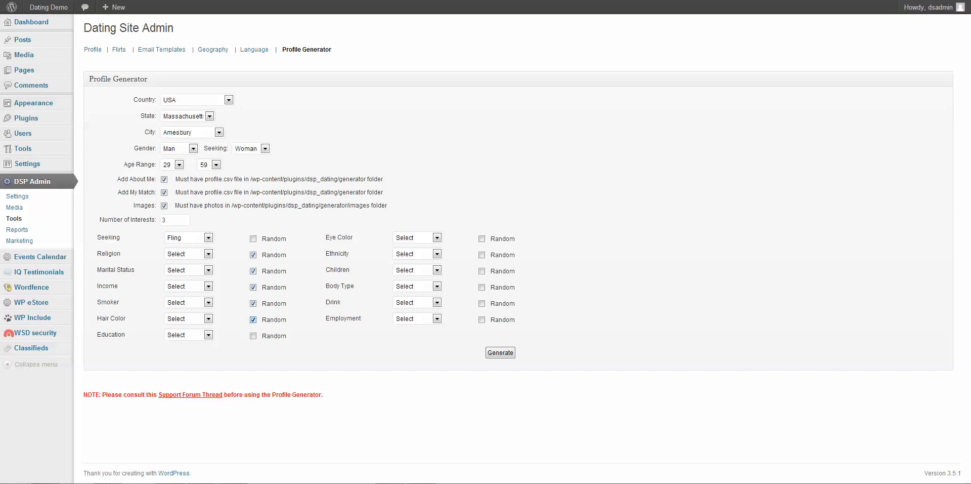
Make education and ethnicity random answers and set body type to Athletic.
click(253, 335)
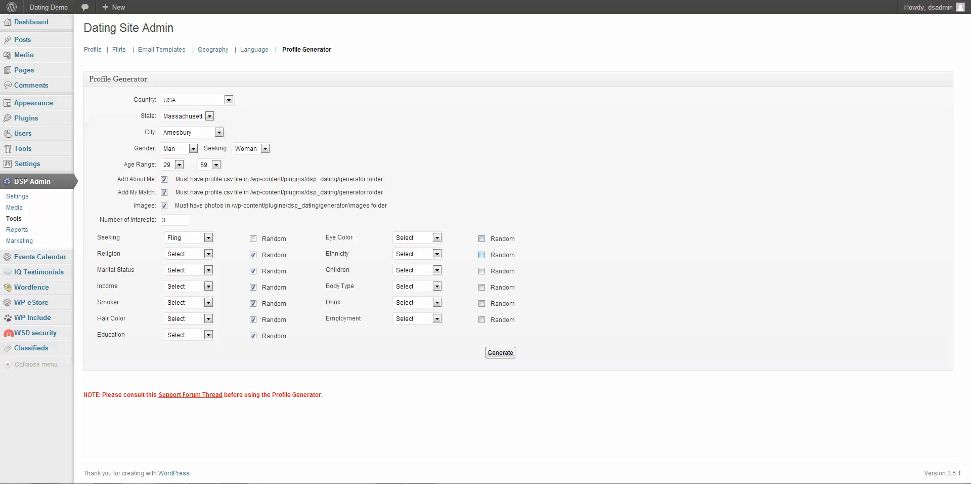
click(481, 239)
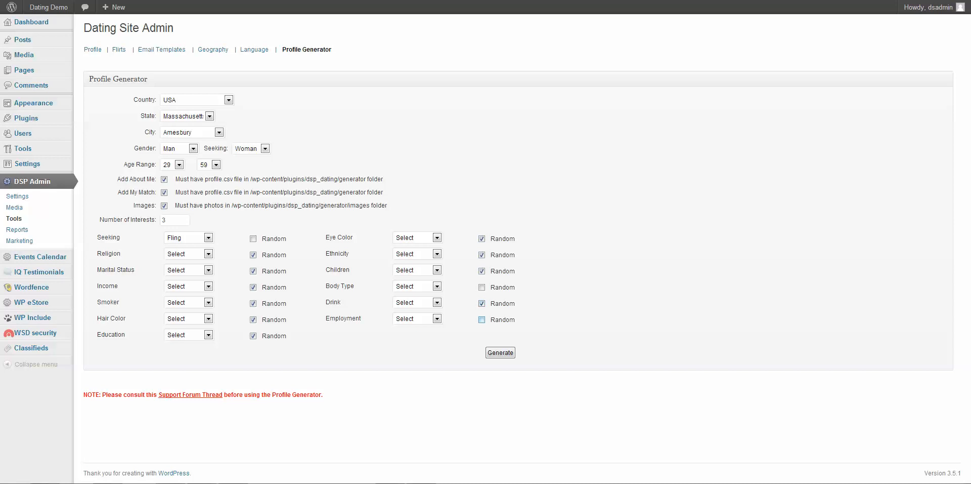
click(416, 285)
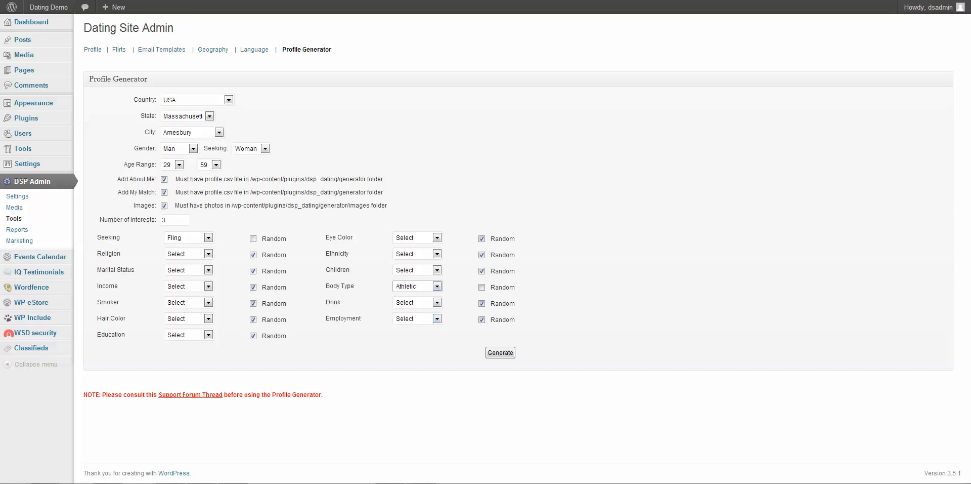